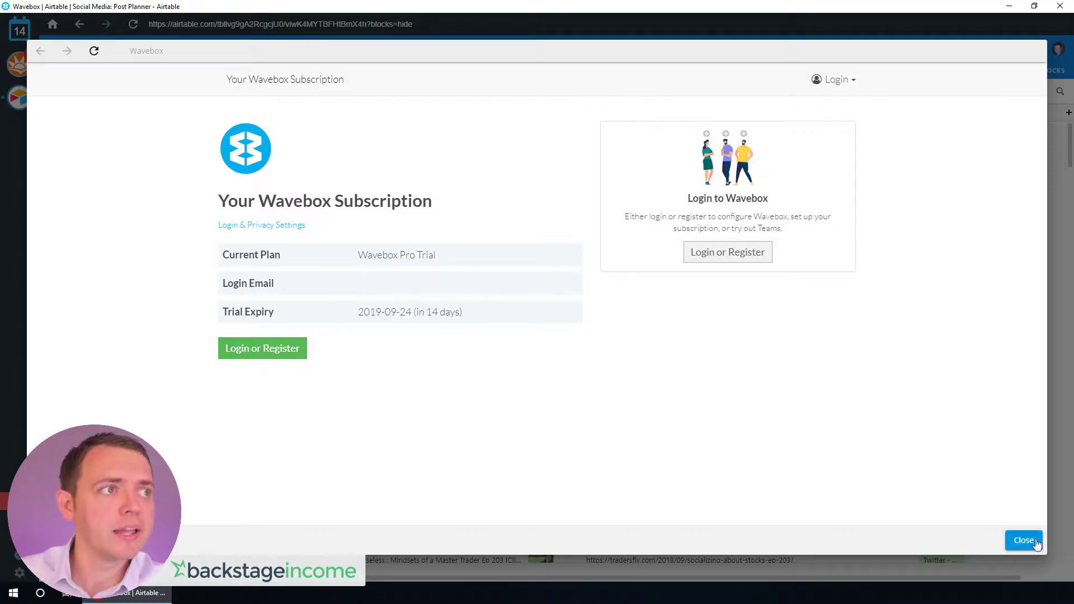
Close the subscription page showing the 14-day Pro Trial to return to Airtable
left_click(1024, 540)
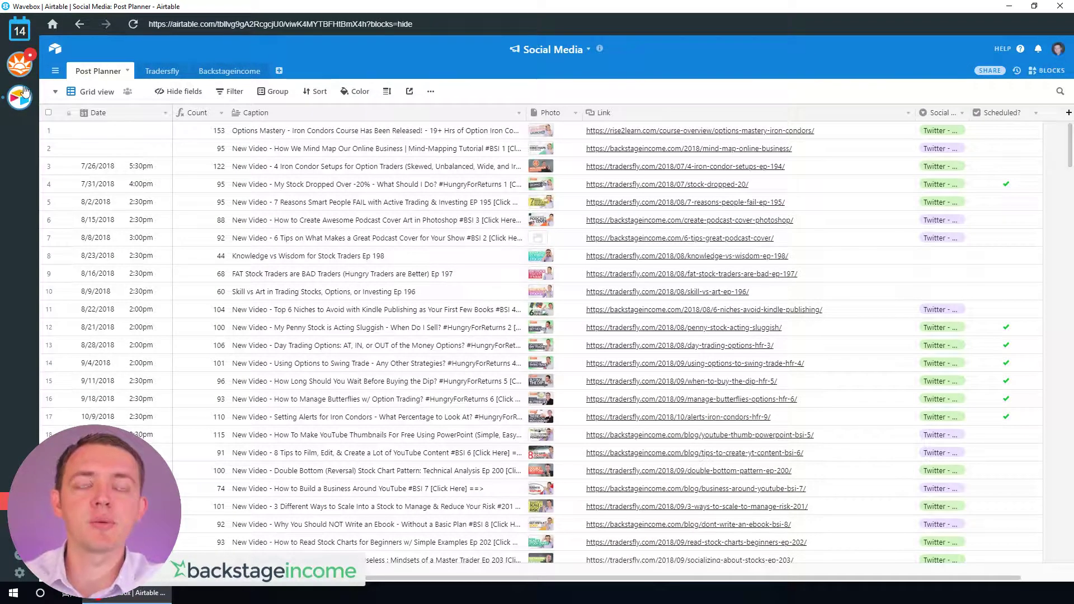
mouse_move(38, 156)
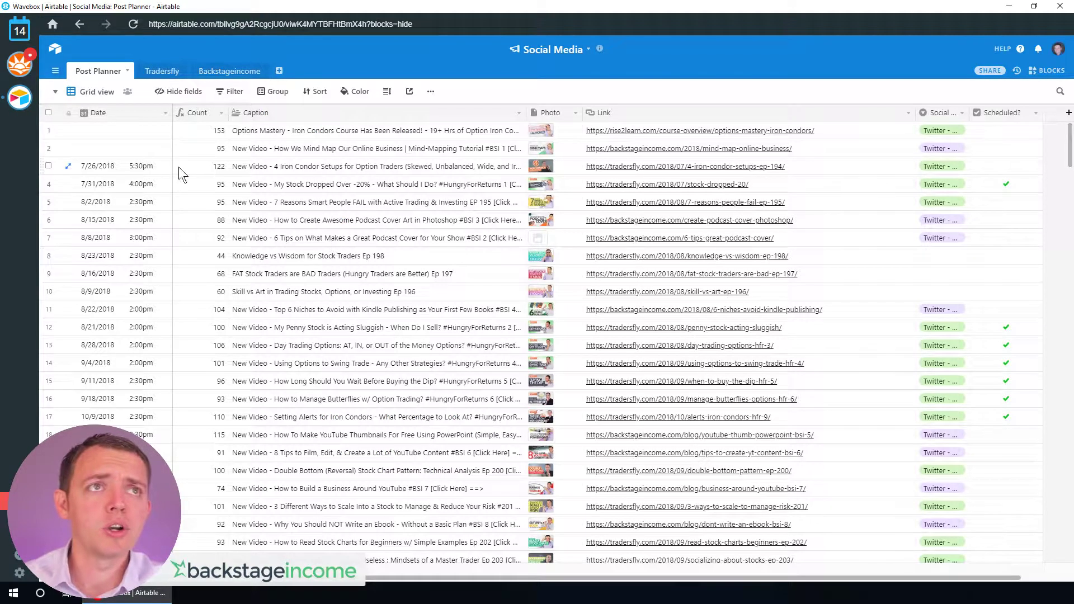
mouse_move(13, 142)
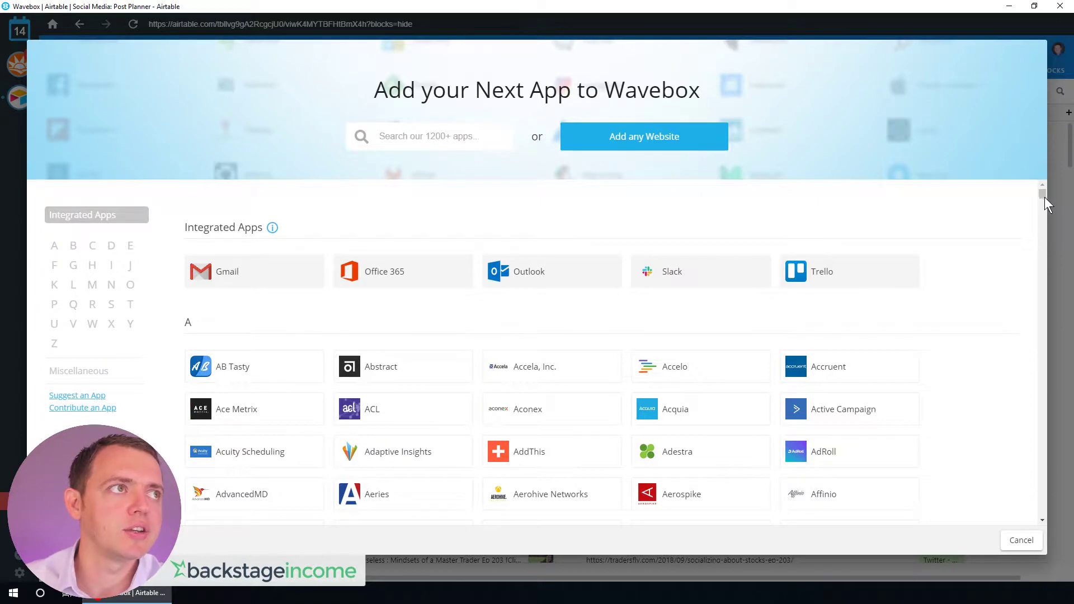
Scroll the Add your Next App catalog through the A–C app entries
scroll("down", 3)
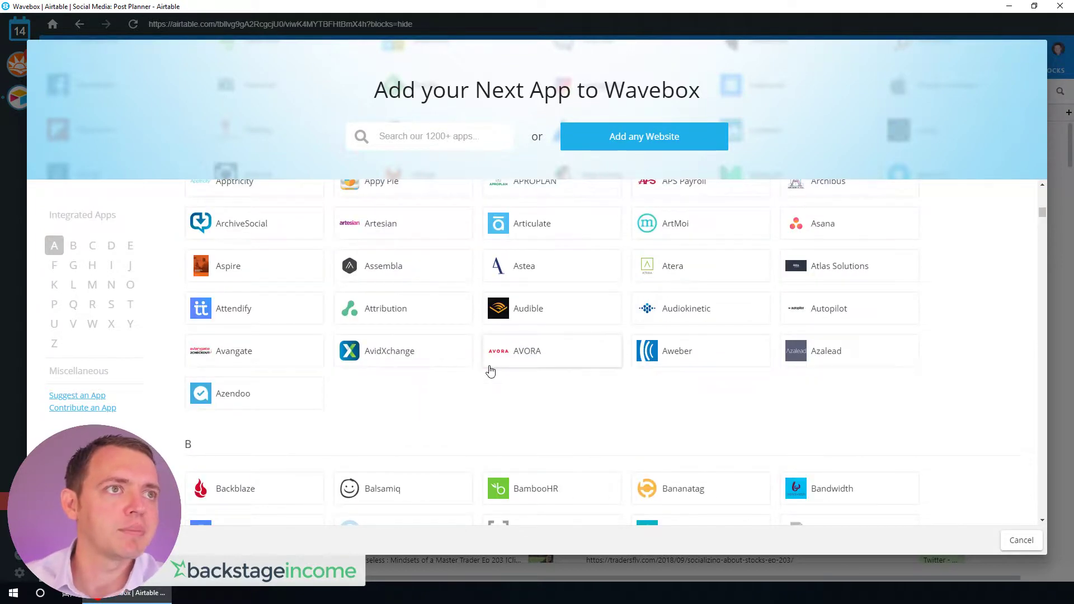
scroll("down", 3)
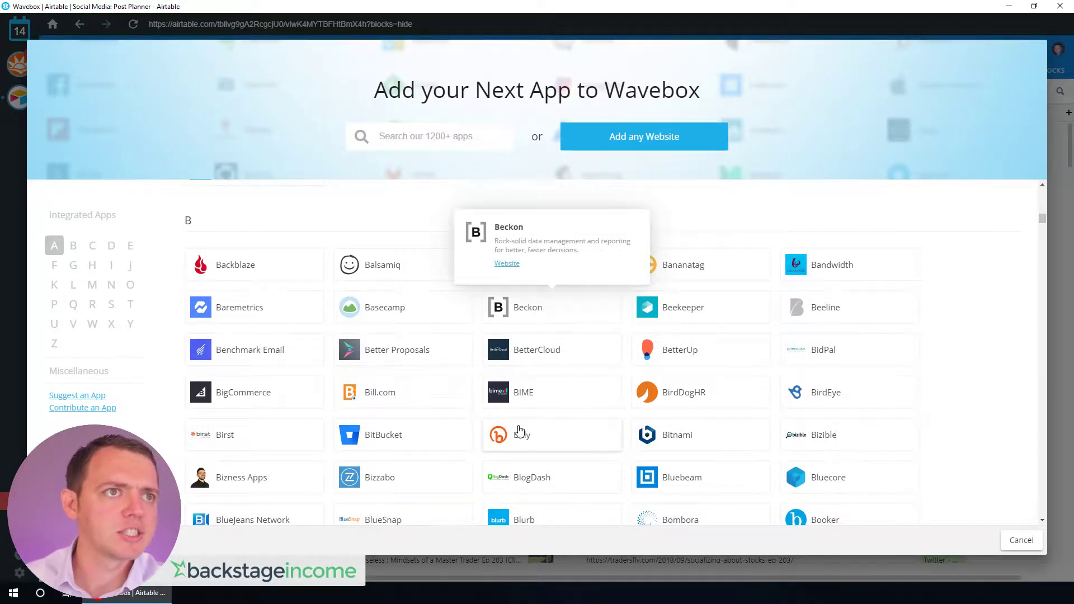
scroll("down", 3)
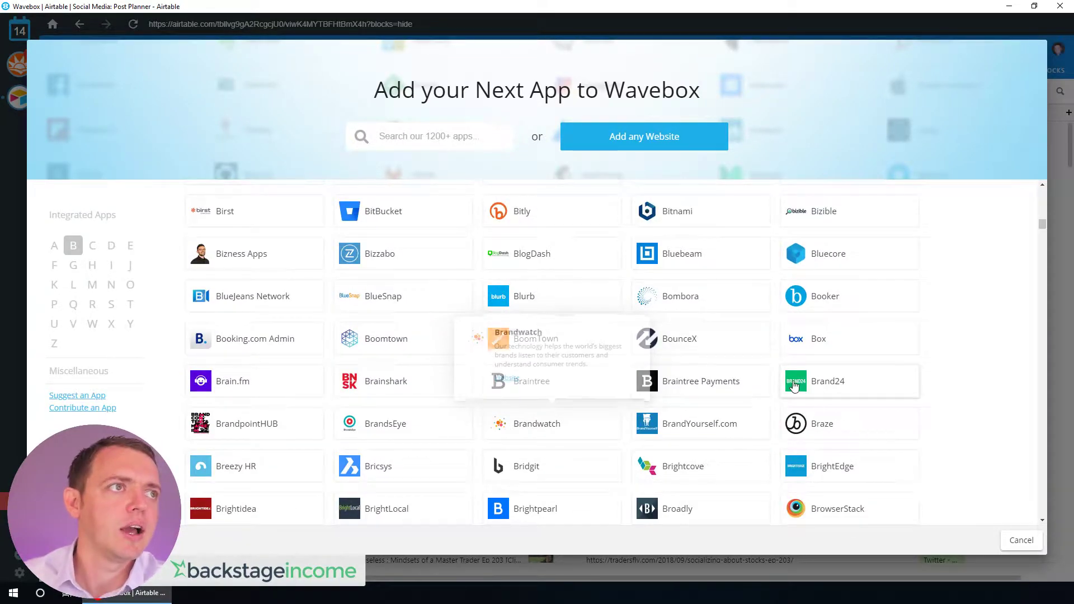
scroll("down", 3)
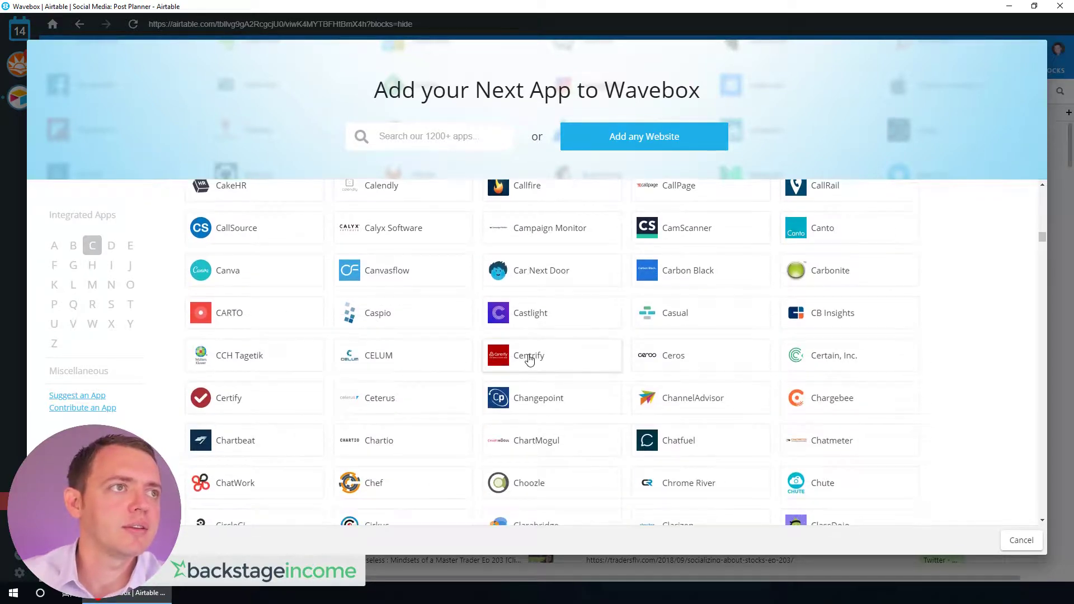
mouse_move(581, 426)
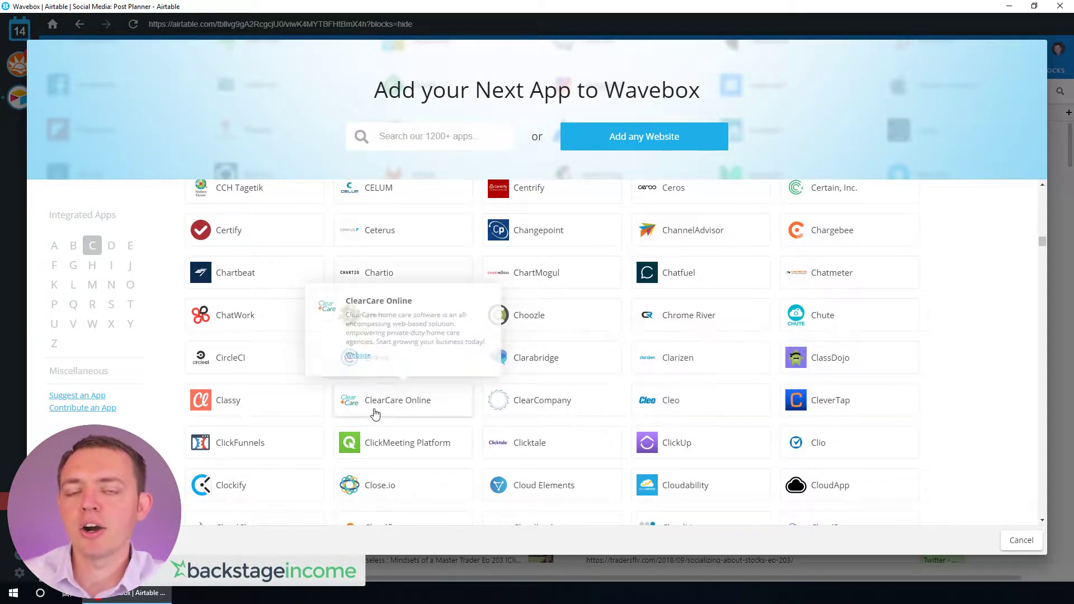
scroll("down", 3)
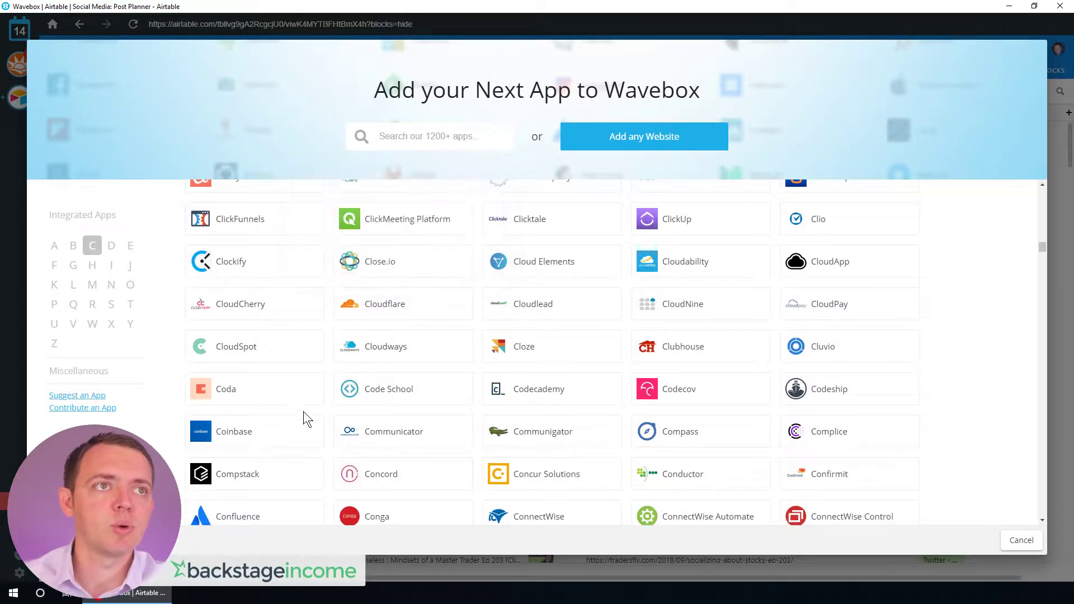
scroll("down", 3)
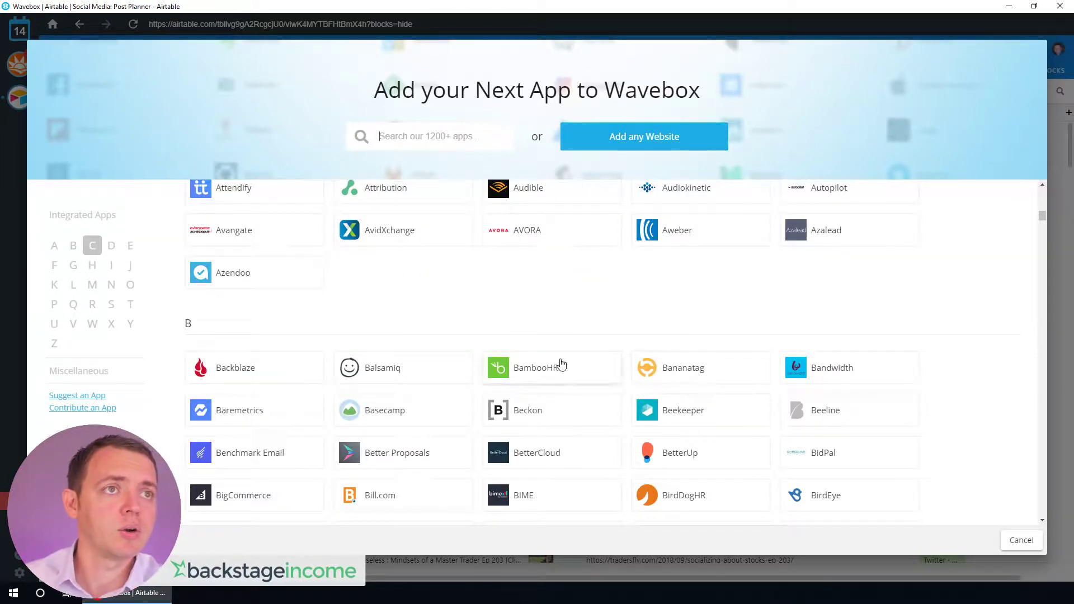
left_click(642, 136)
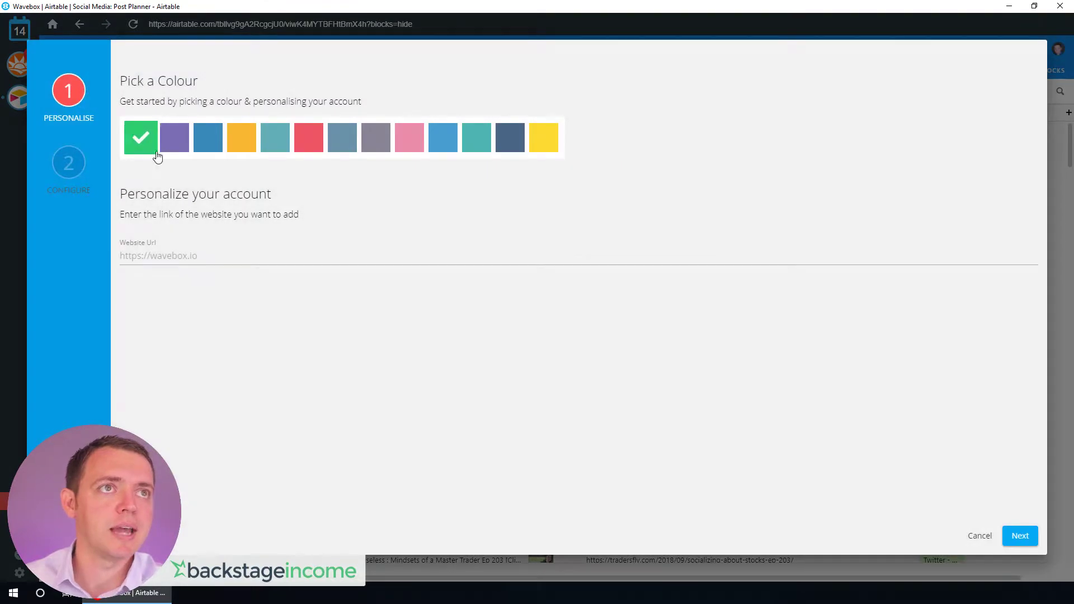
left_click(242, 137)
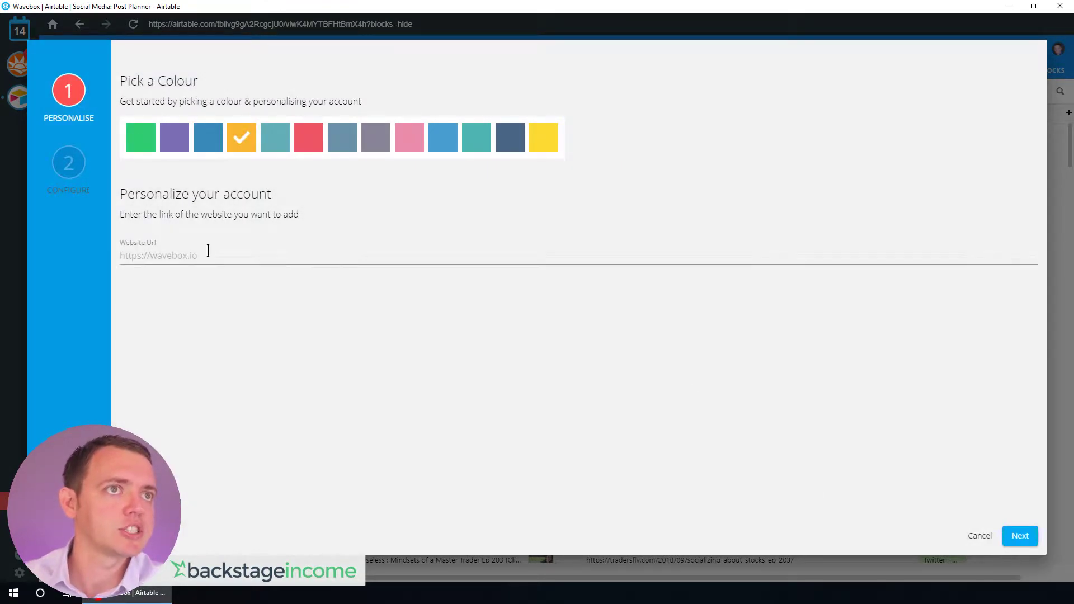
type("https://tradersfly.com")
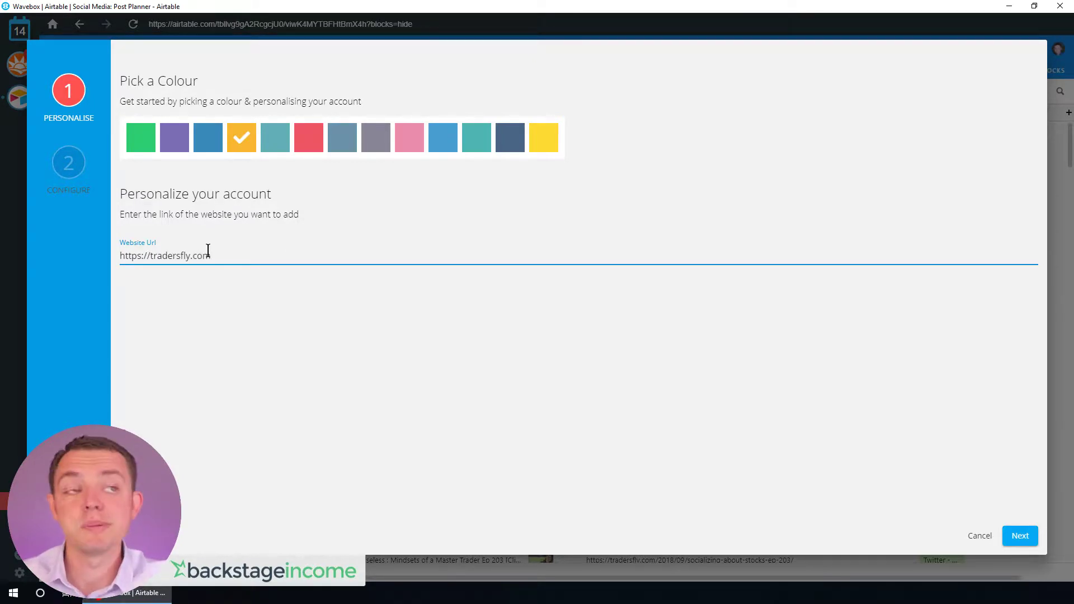
left_click(1020, 536)
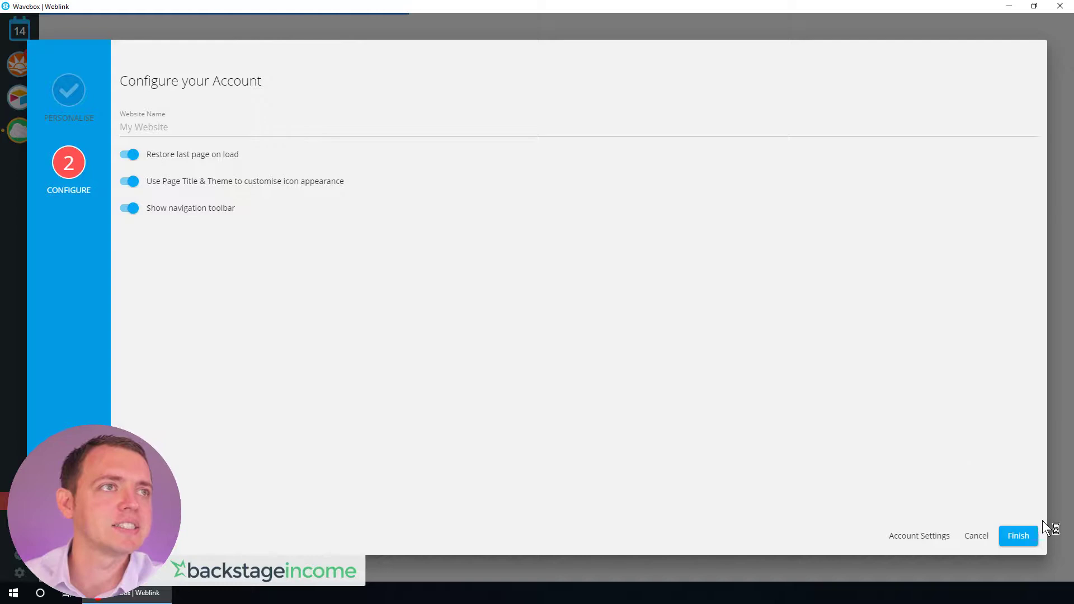
type("TF")
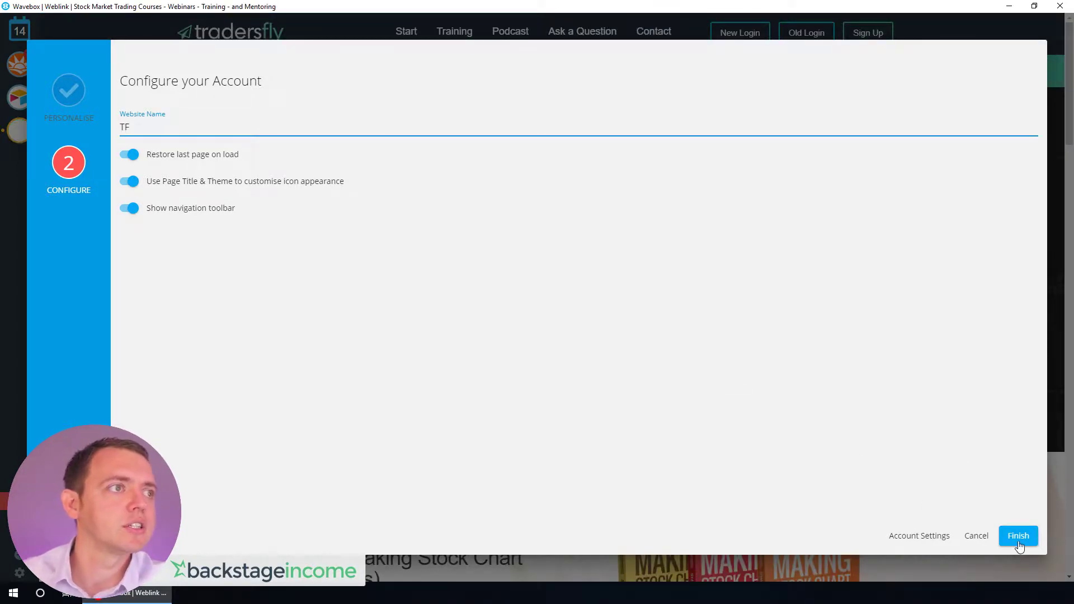
left_click(1018, 536)
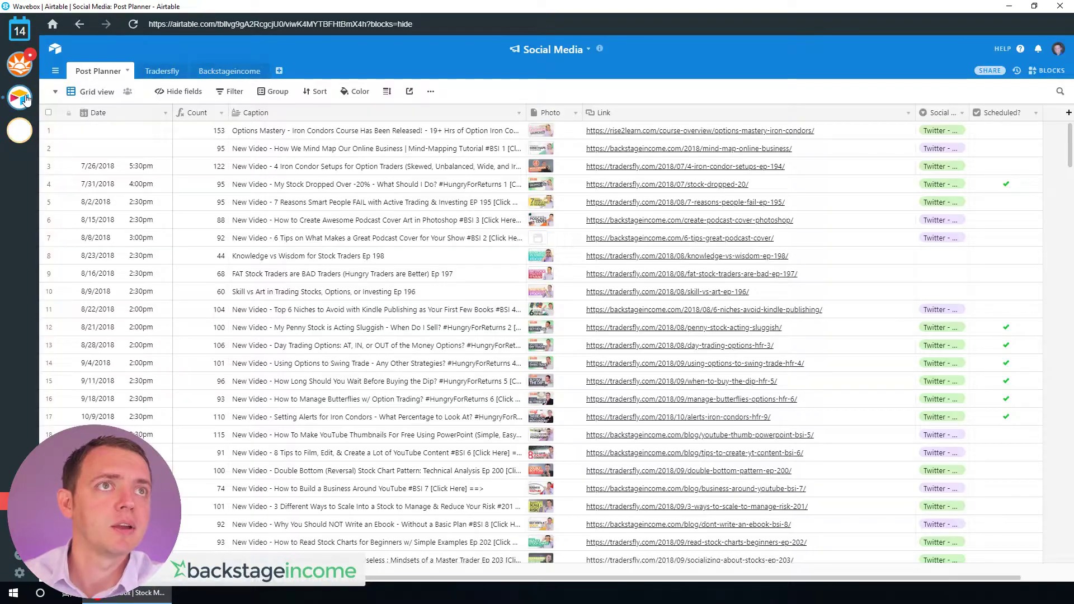
Switch to the new Tradersfly entry and dismiss its free-course popup
left_click(19, 98)
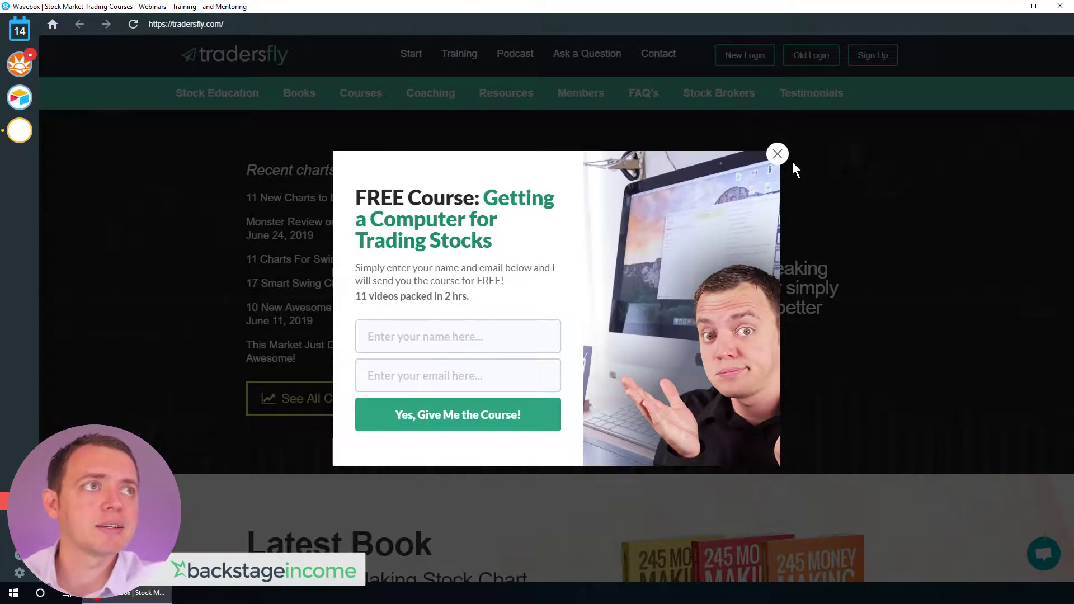
left_click(776, 153)
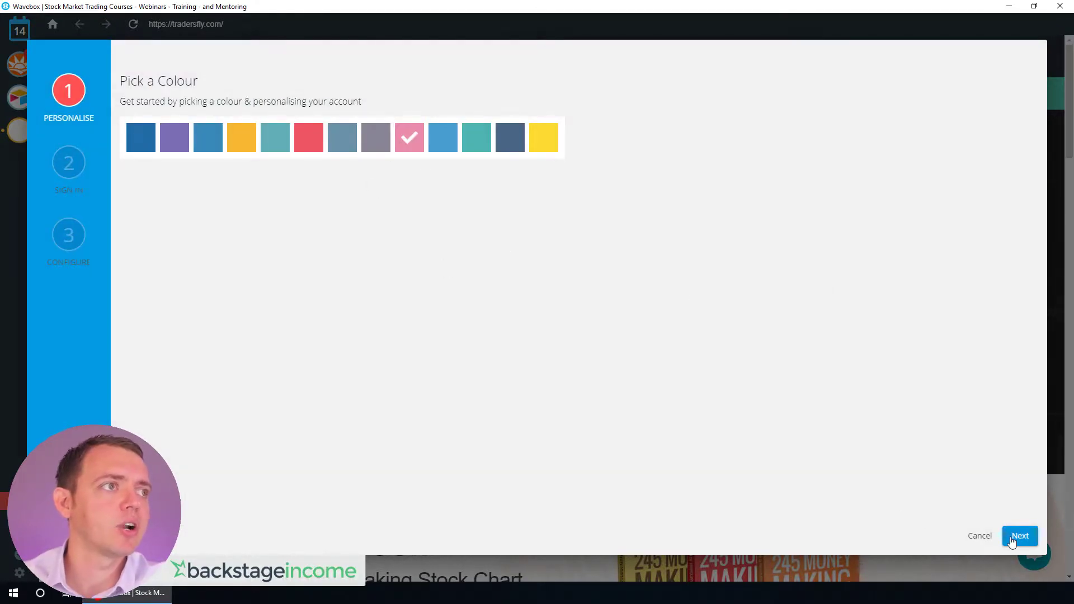
Continue the pink Trello account wizard from colour choice to sign-in
left_click(1020, 536)
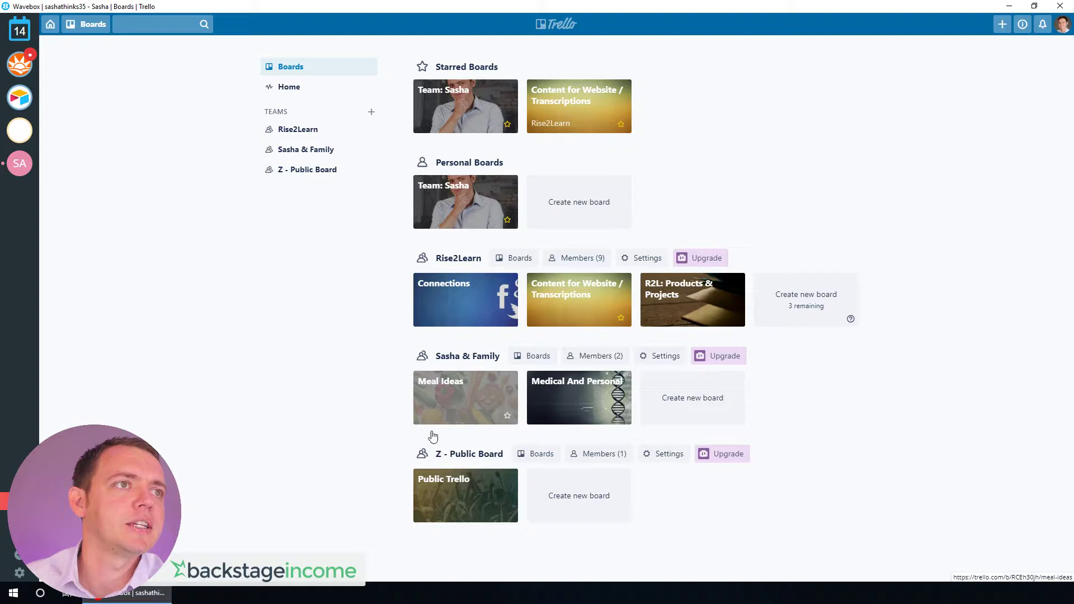
View the Meal Ideas board in Trello, then switch to the Airtable planner from the sidebar
left_click(466, 399)
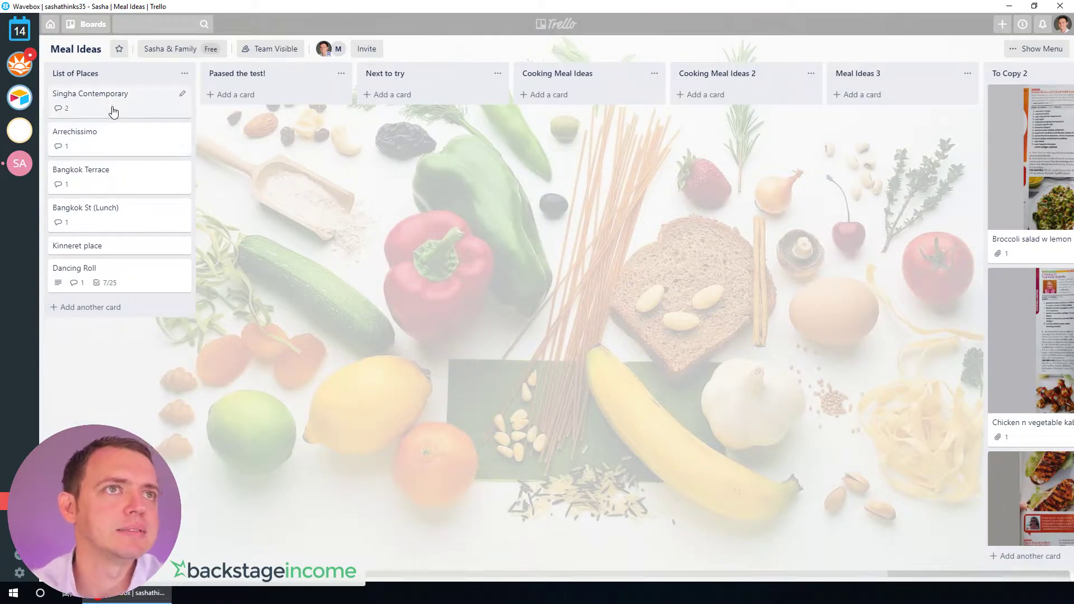
mouse_move(972, 236)
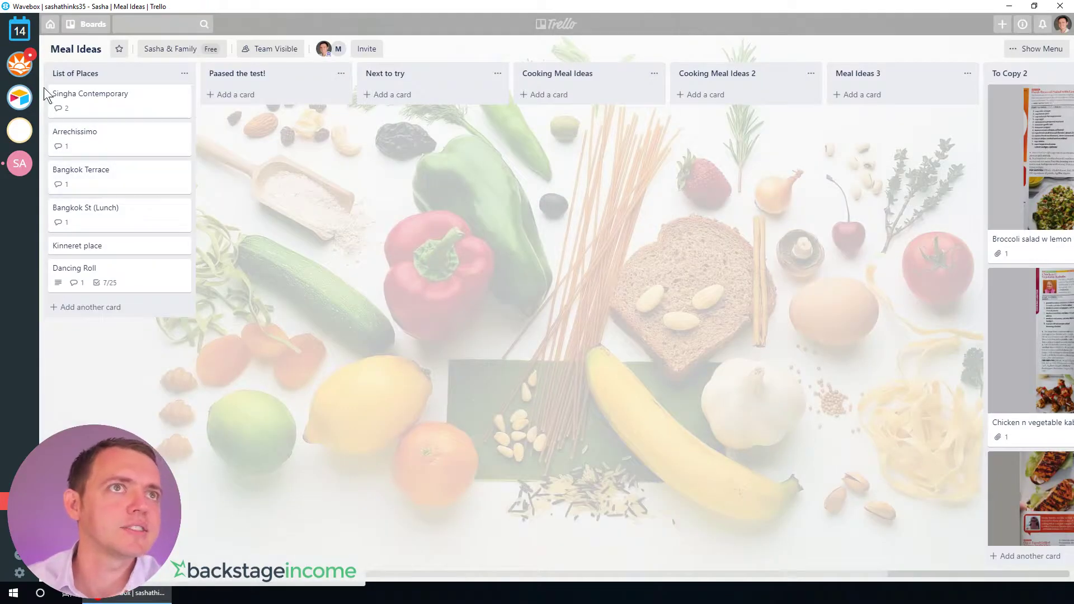
left_click(19, 165)
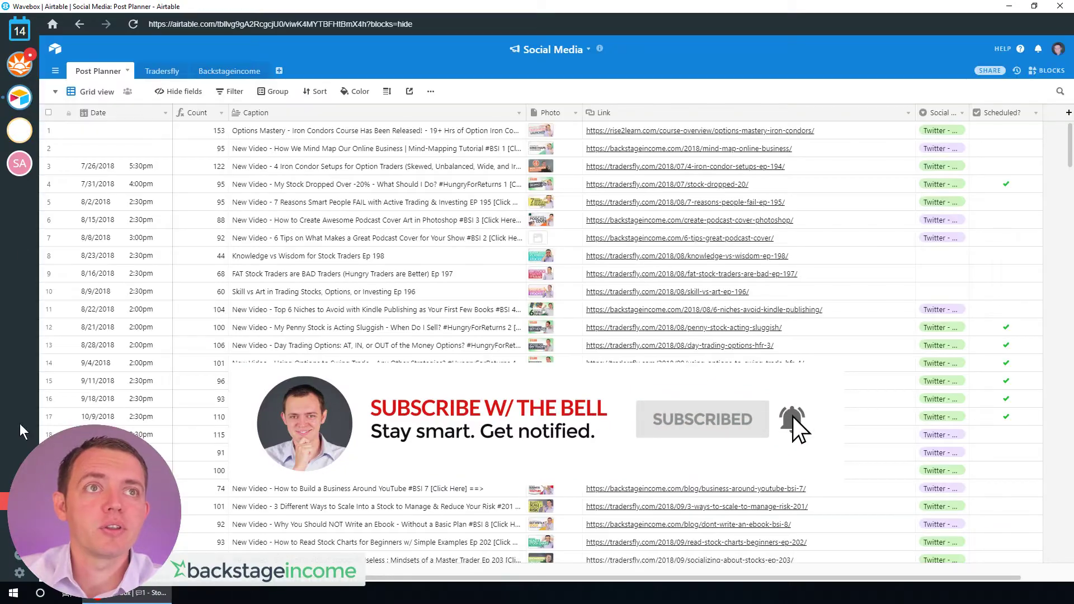
Browse the Add your Next App catalog through the M, I and P app entries
left_click(1045, 70)
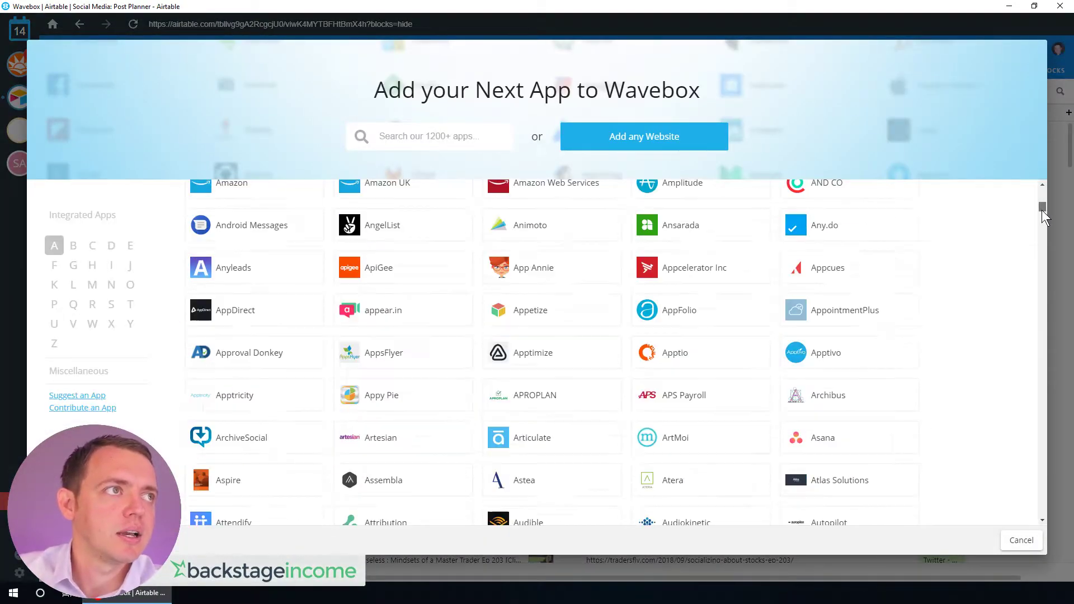
left_click(92, 265)
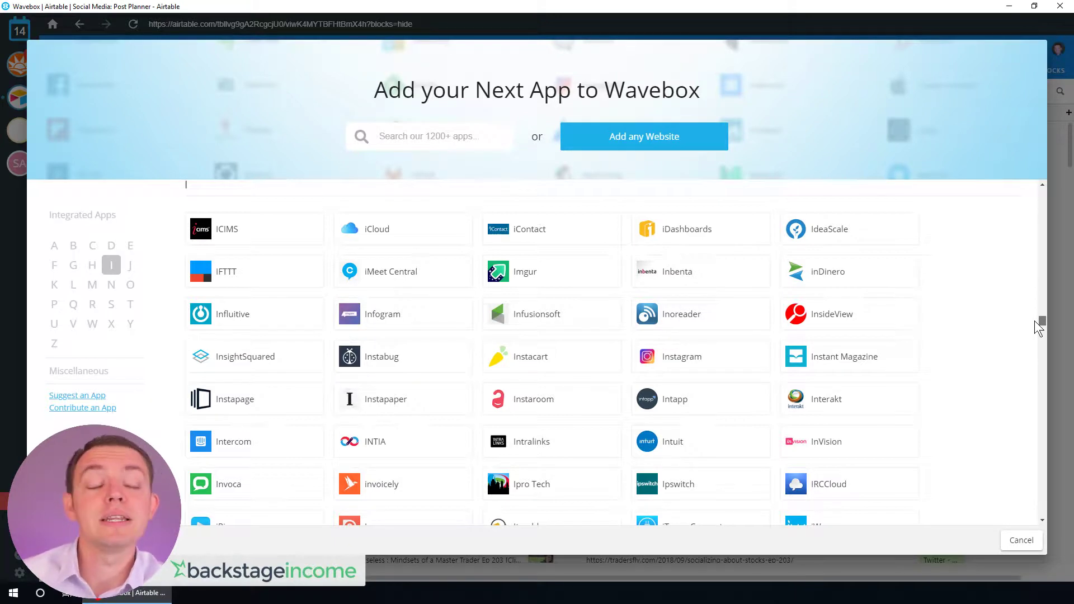
mouse_move(249, 445)
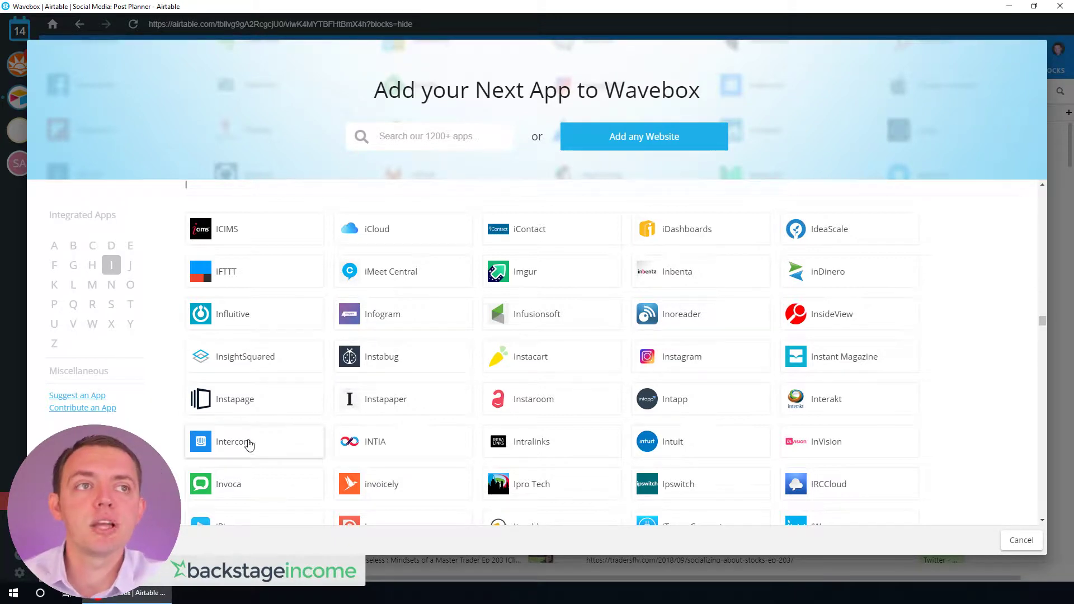
mouse_move(248, 444)
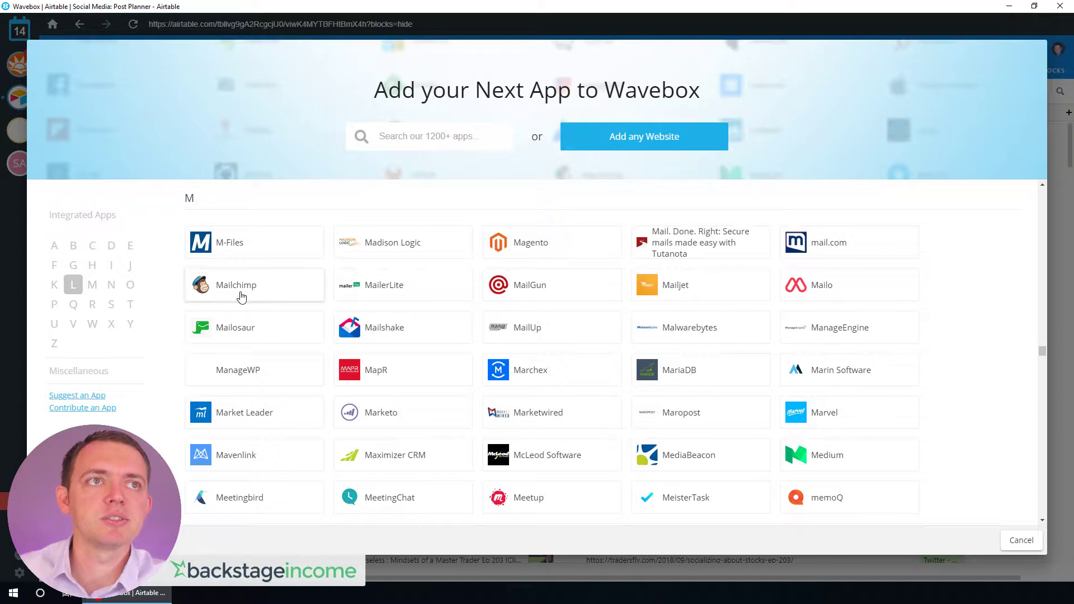
mouse_move(404, 345)
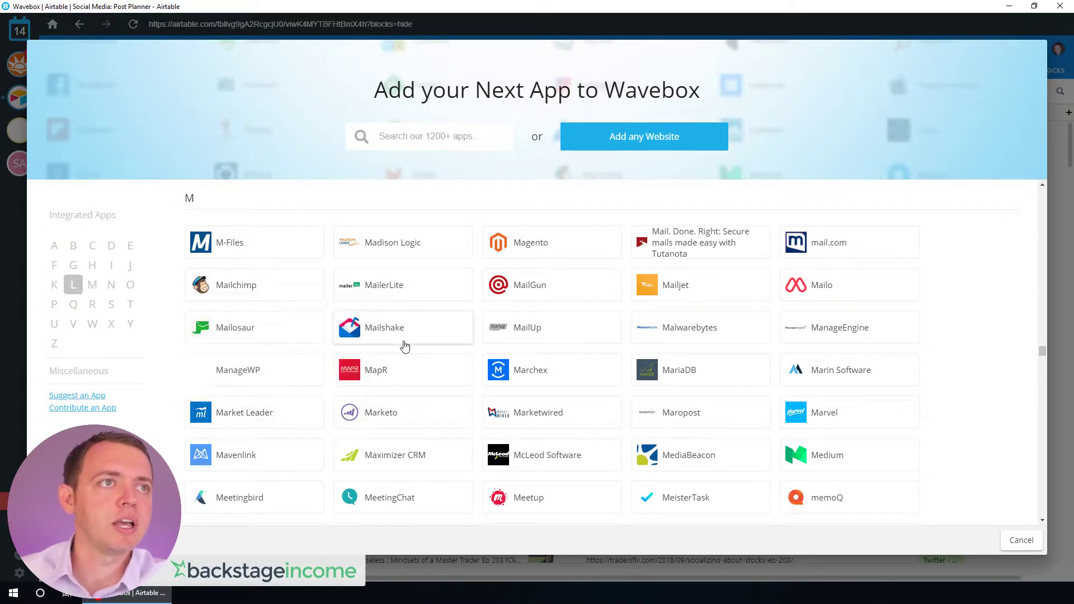
mouse_move(397, 418)
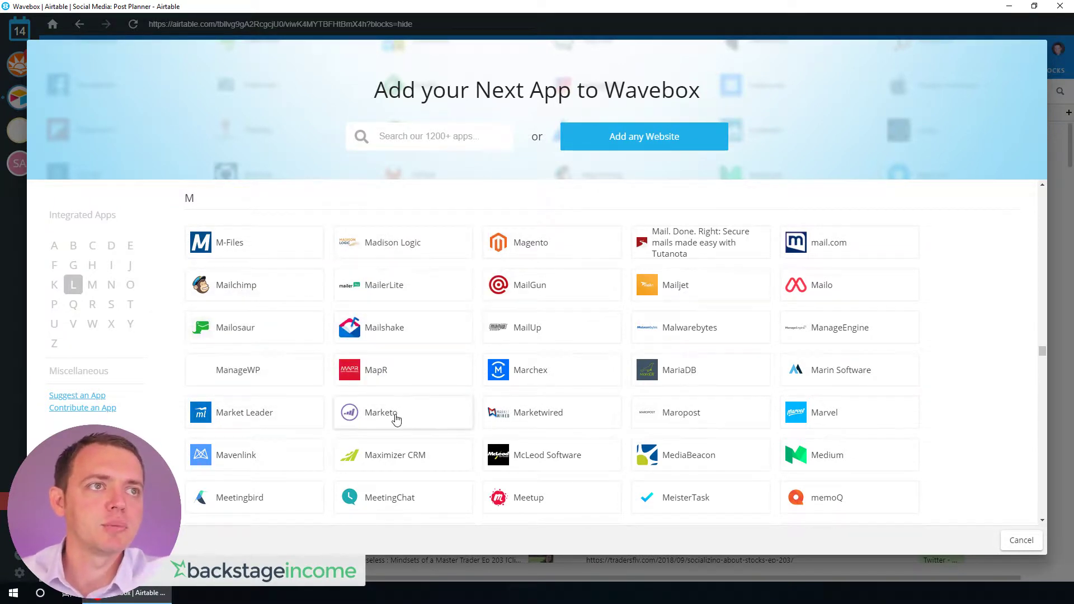
mouse_move(769, 425)
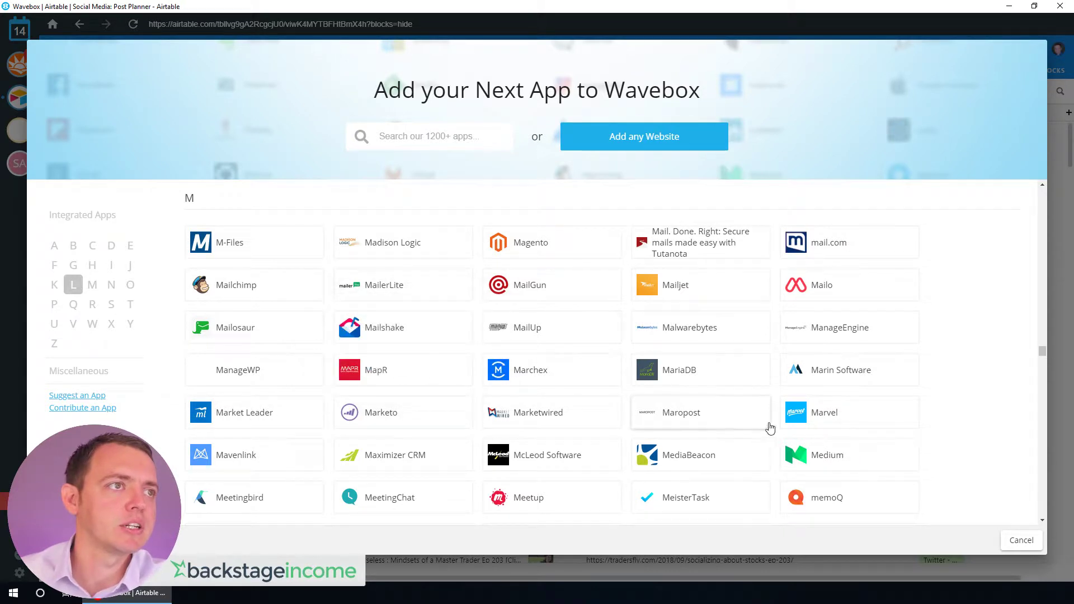
scroll("down", 3)
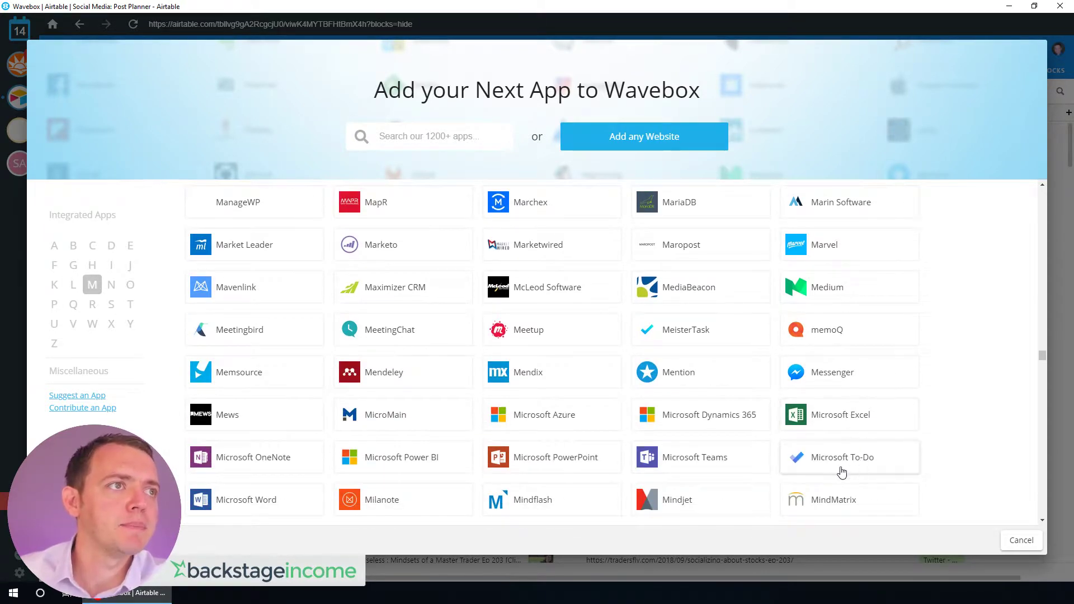
scroll("down", 3)
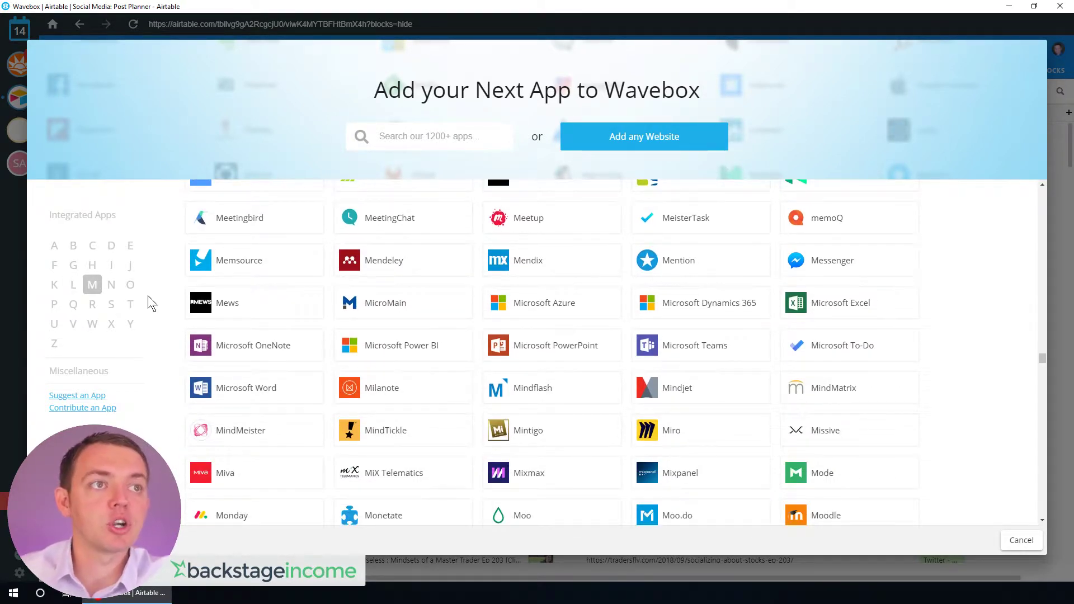
scroll("down", 3)
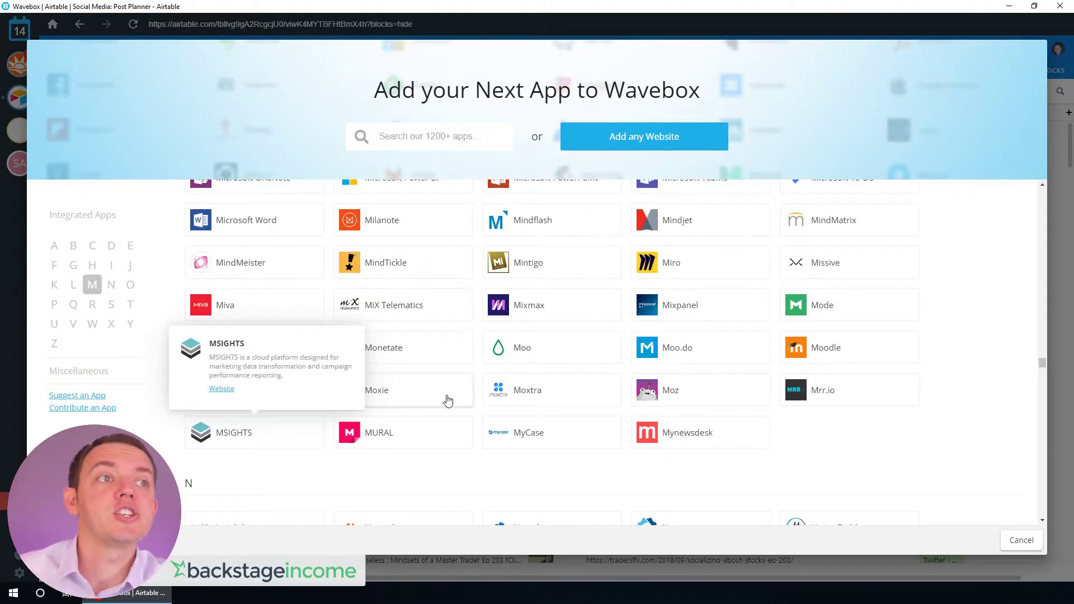
scroll("down", 3)
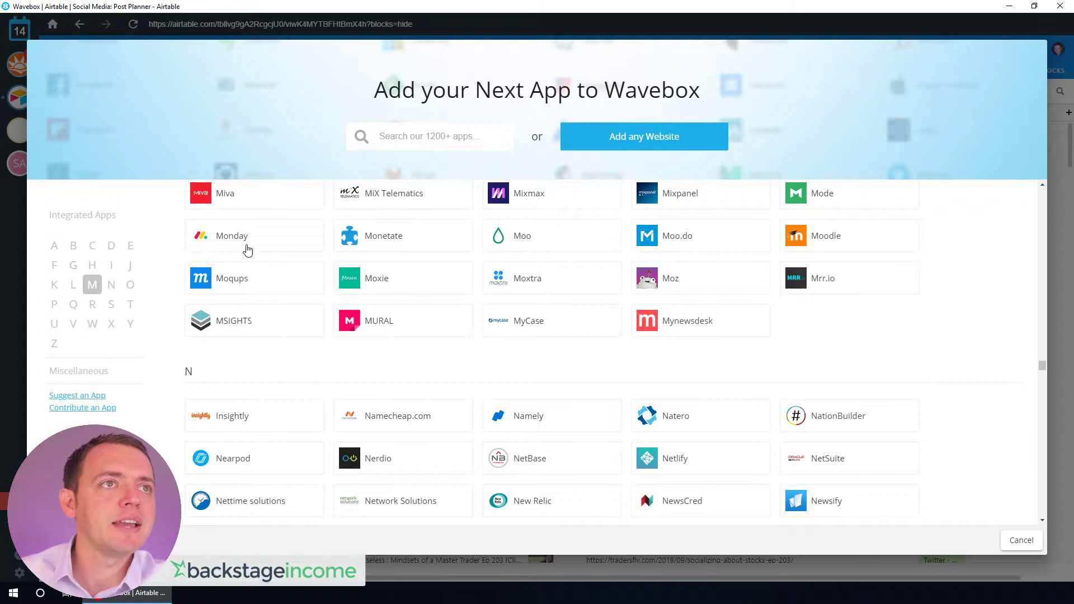
mouse_move(231, 236)
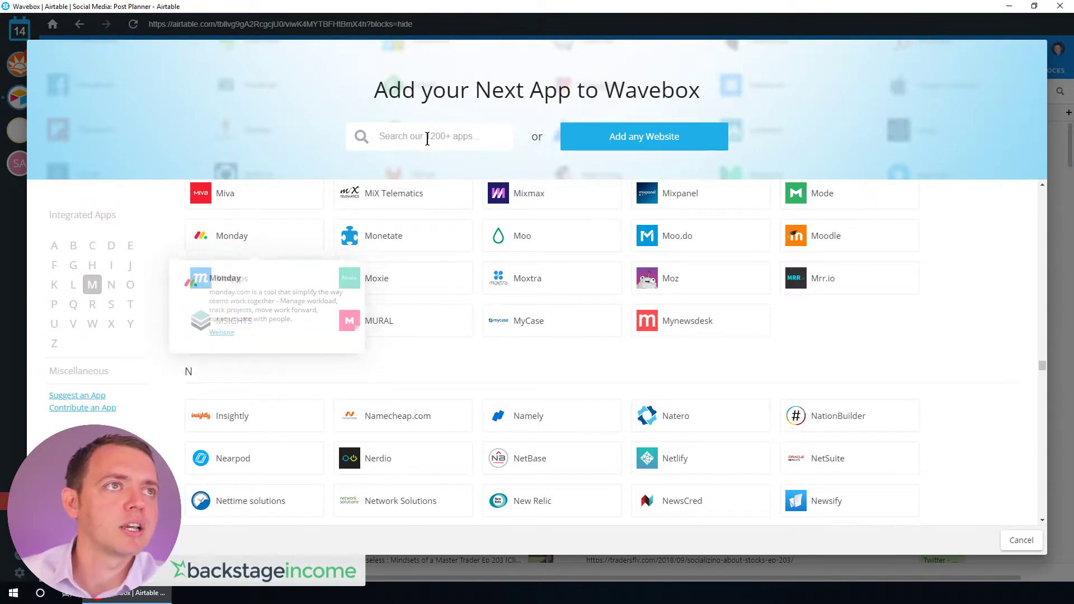
type("click")
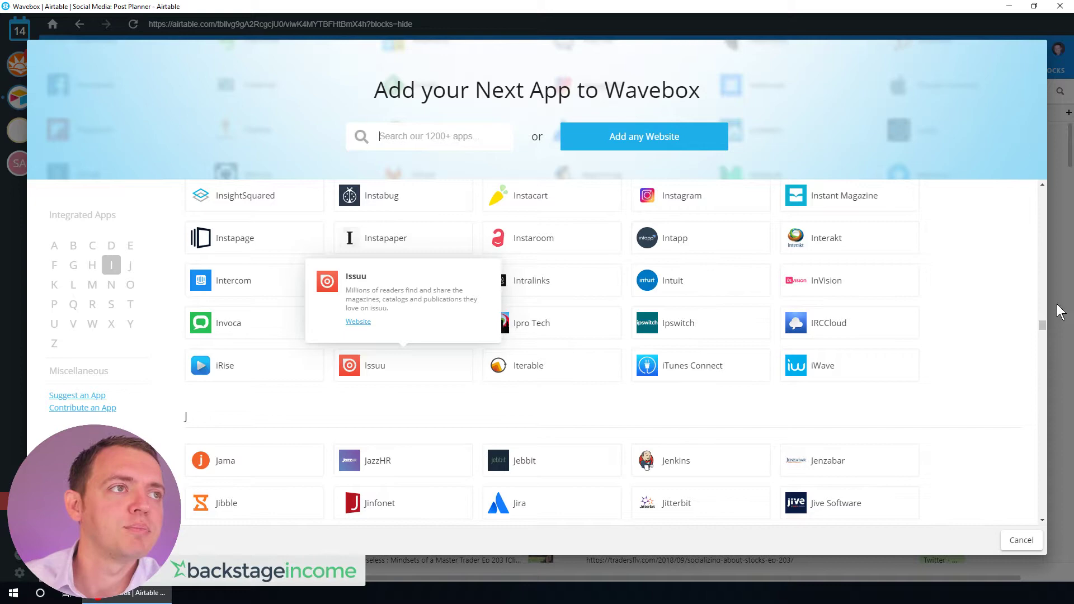
scroll("down", 3)
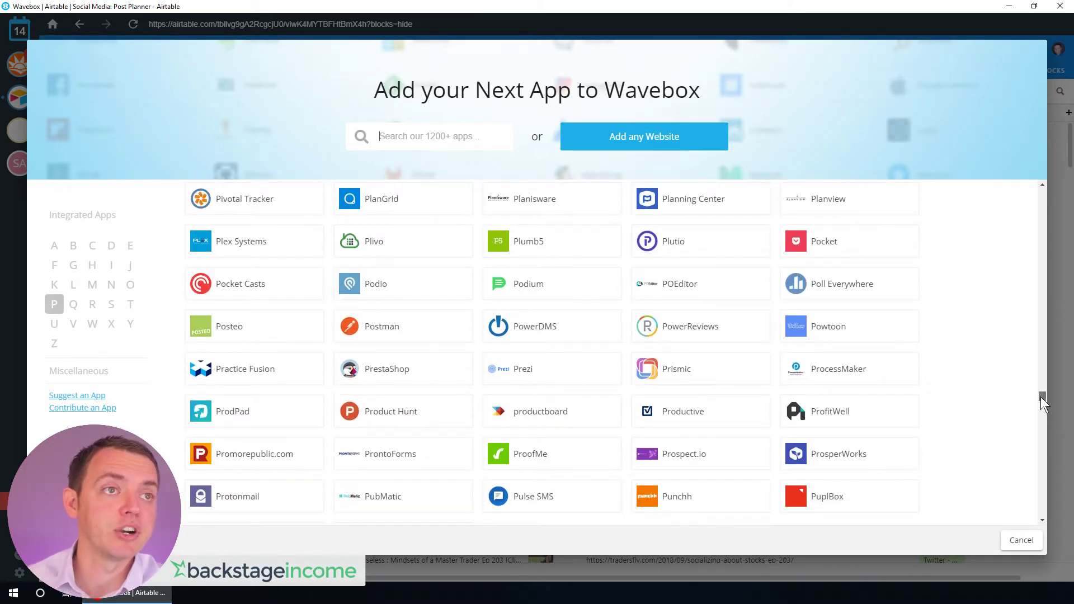
scroll("down", 3)
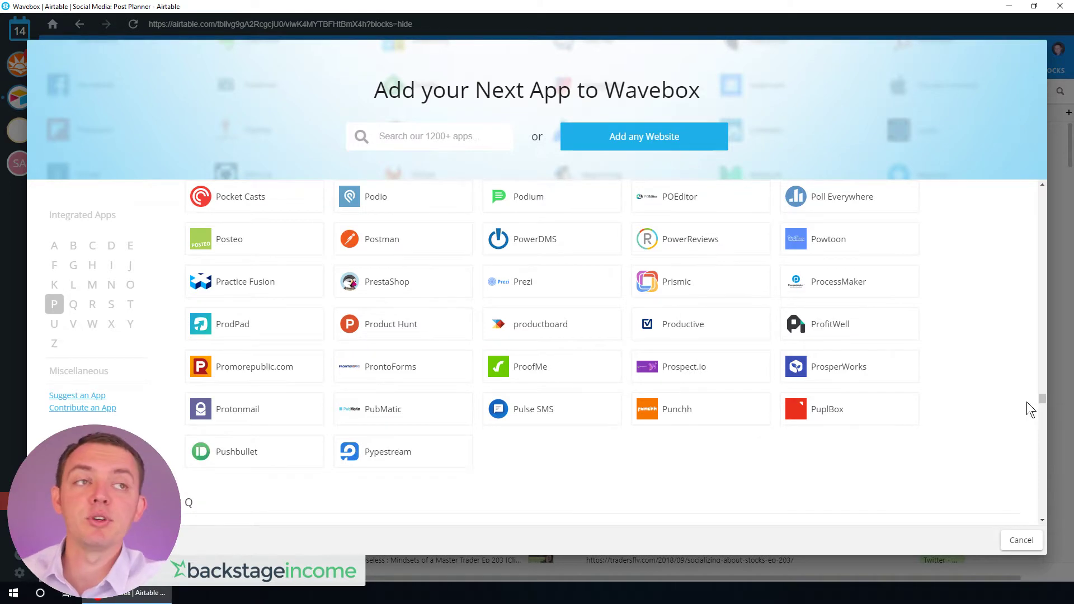
mouse_move(886, 201)
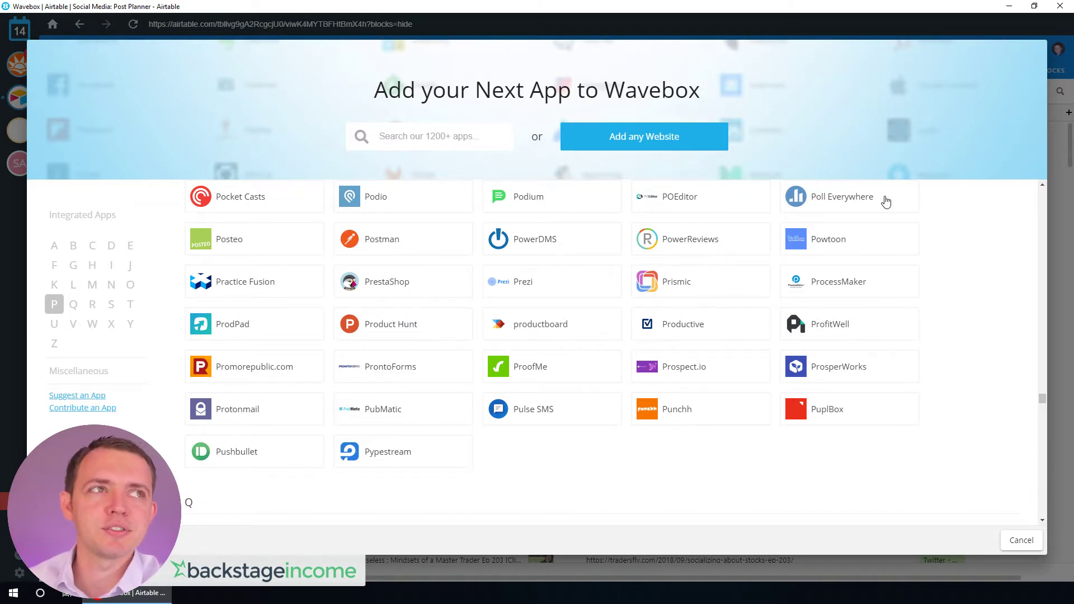
mouse_move(1018, 56)
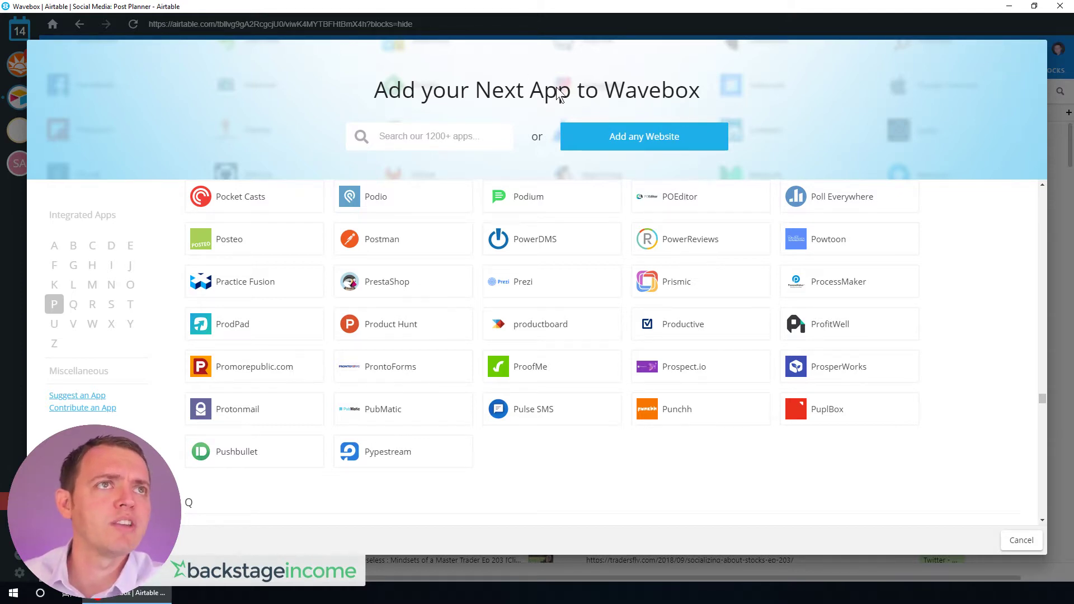
mouse_move(534, 467)
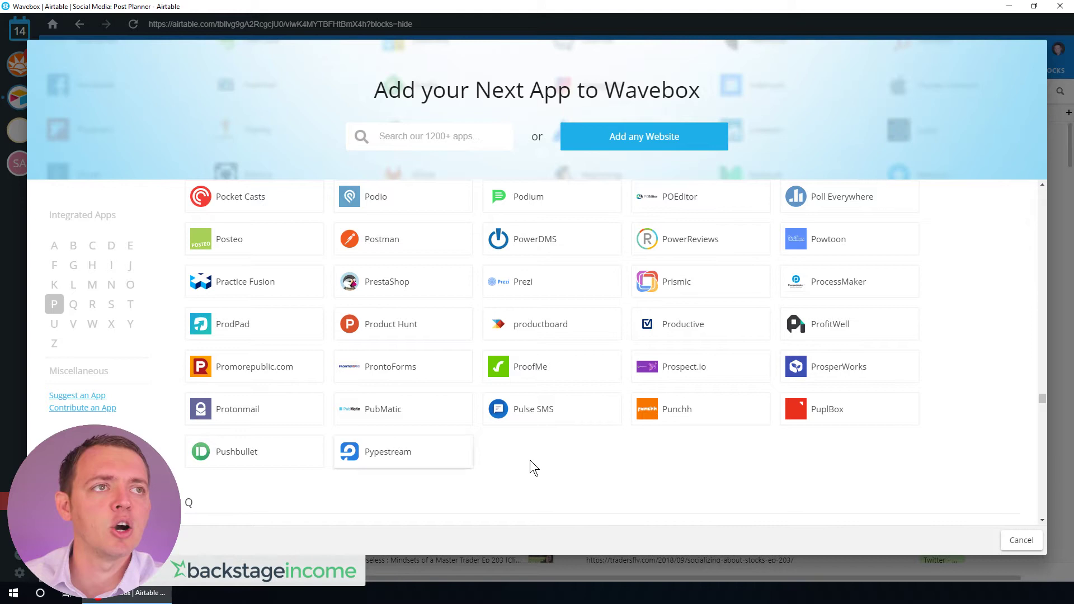